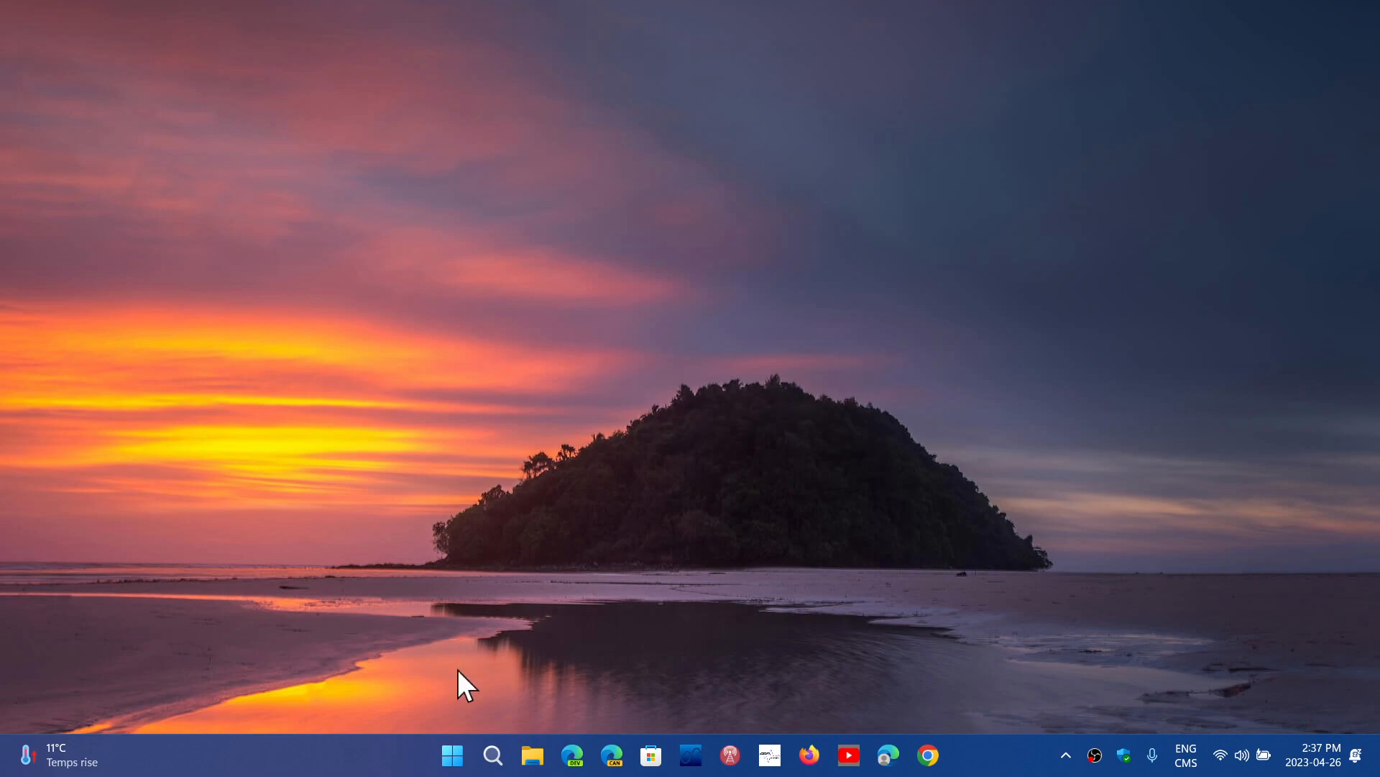
Step: Launch Windows Settings from the Start menu's pinned apps
{"action": "left_click", "coordinate": [451, 755]}
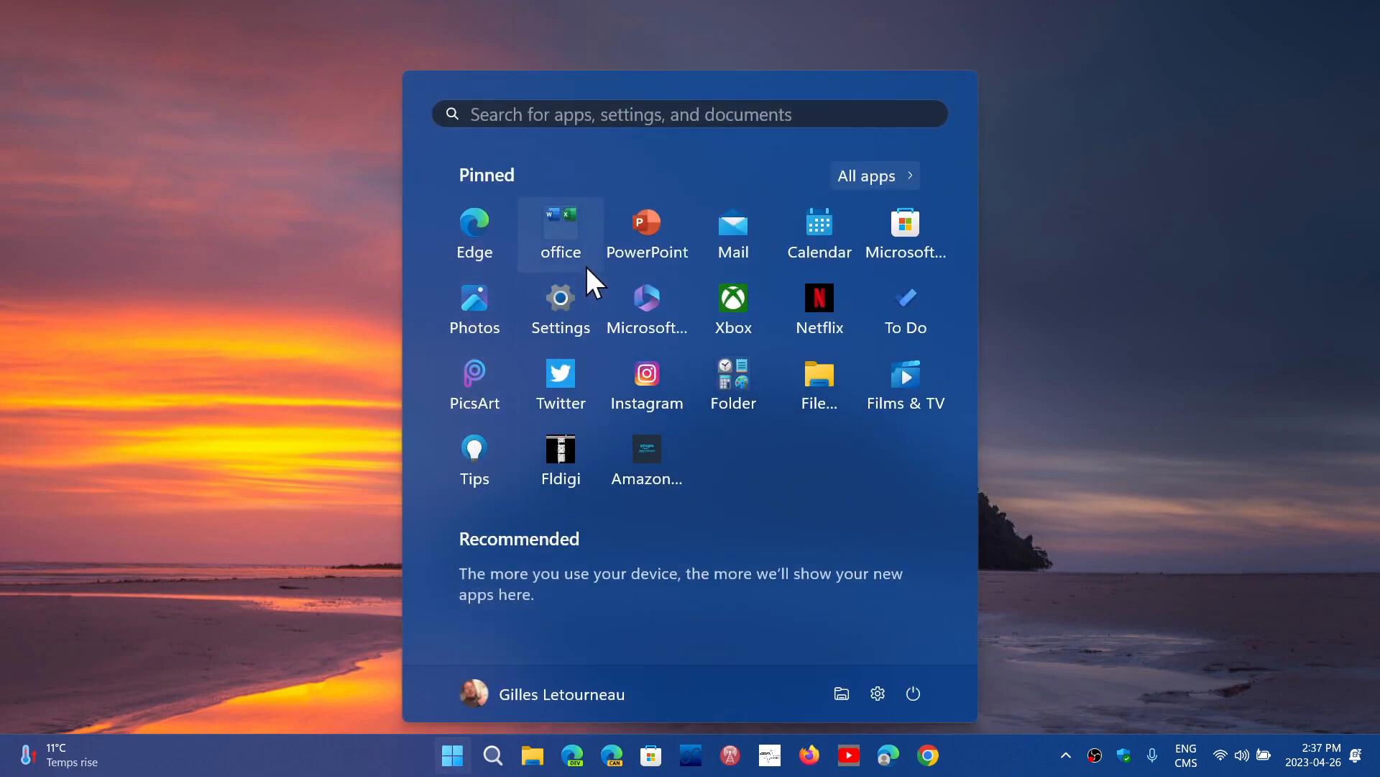
{"action": "left_click", "coordinate": [560, 298]}
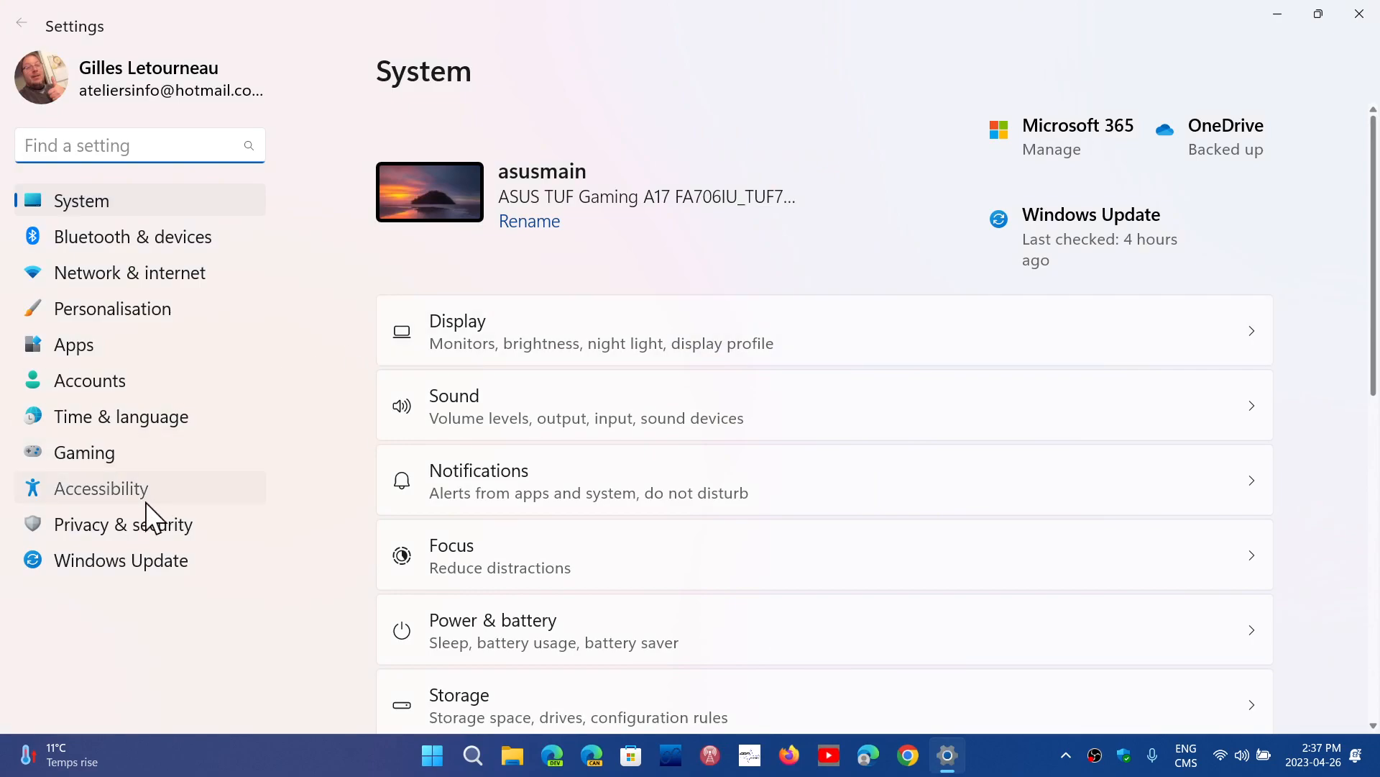
Step: Go to the Accessibility section of Settings
{"action": "left_click", "coordinate": [100, 487]}
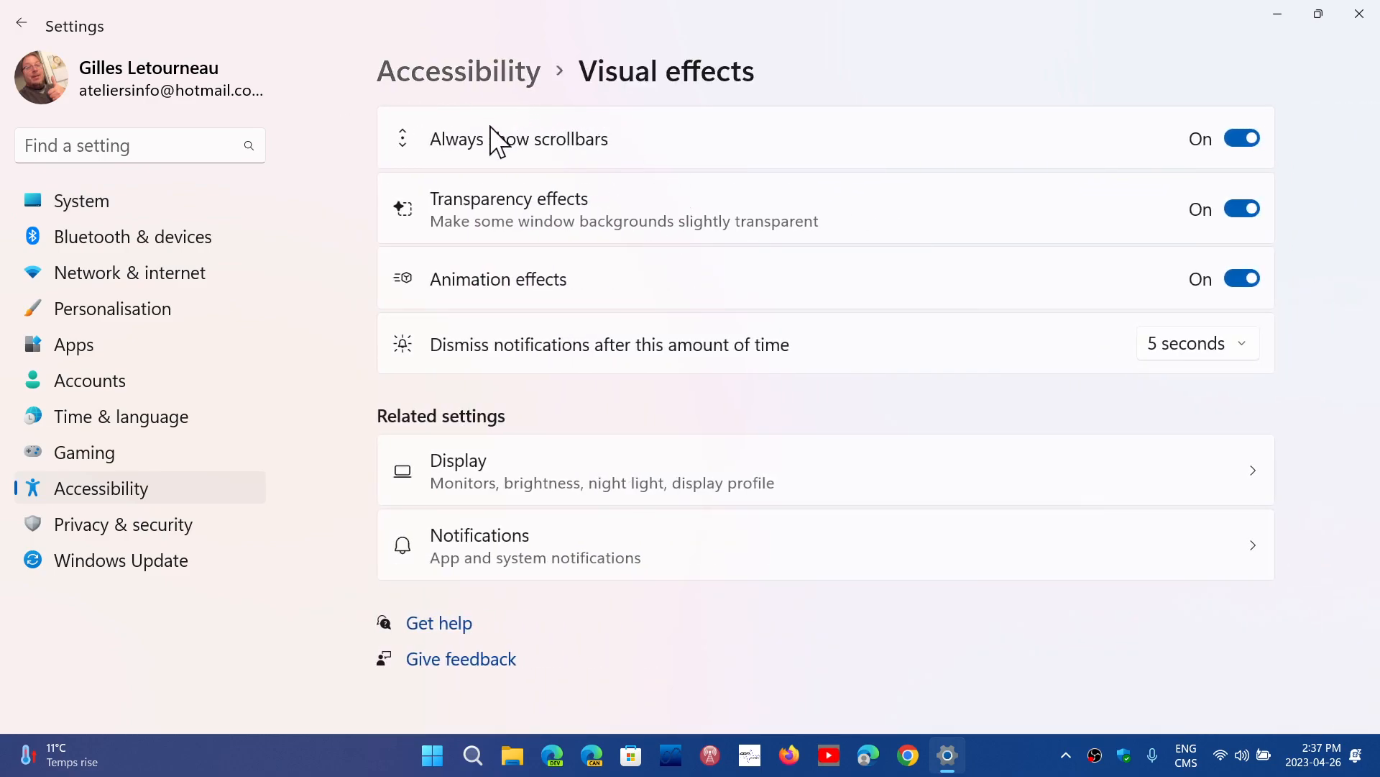
{"action": "mouse_move", "coordinate": [1096, 136]}
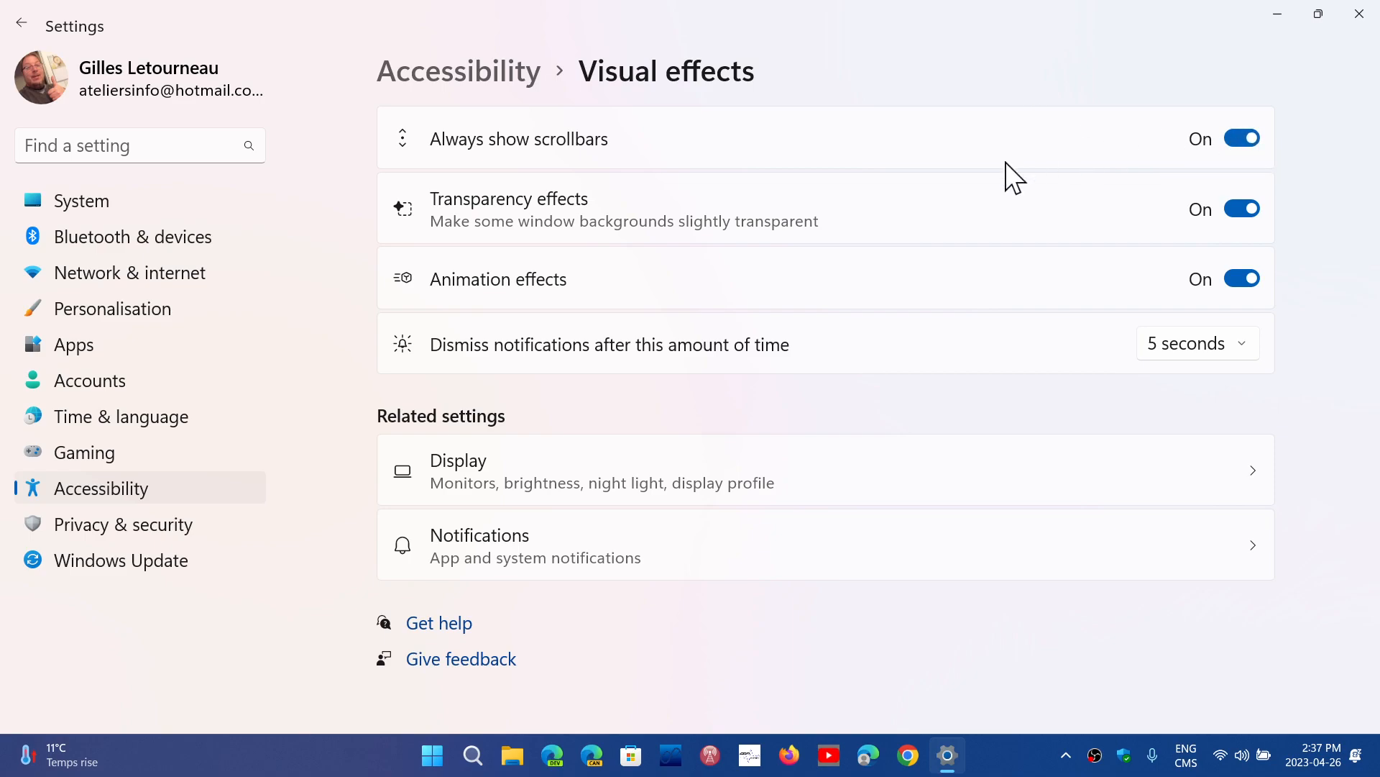
{"action": "left_click", "coordinate": [1241, 138]}
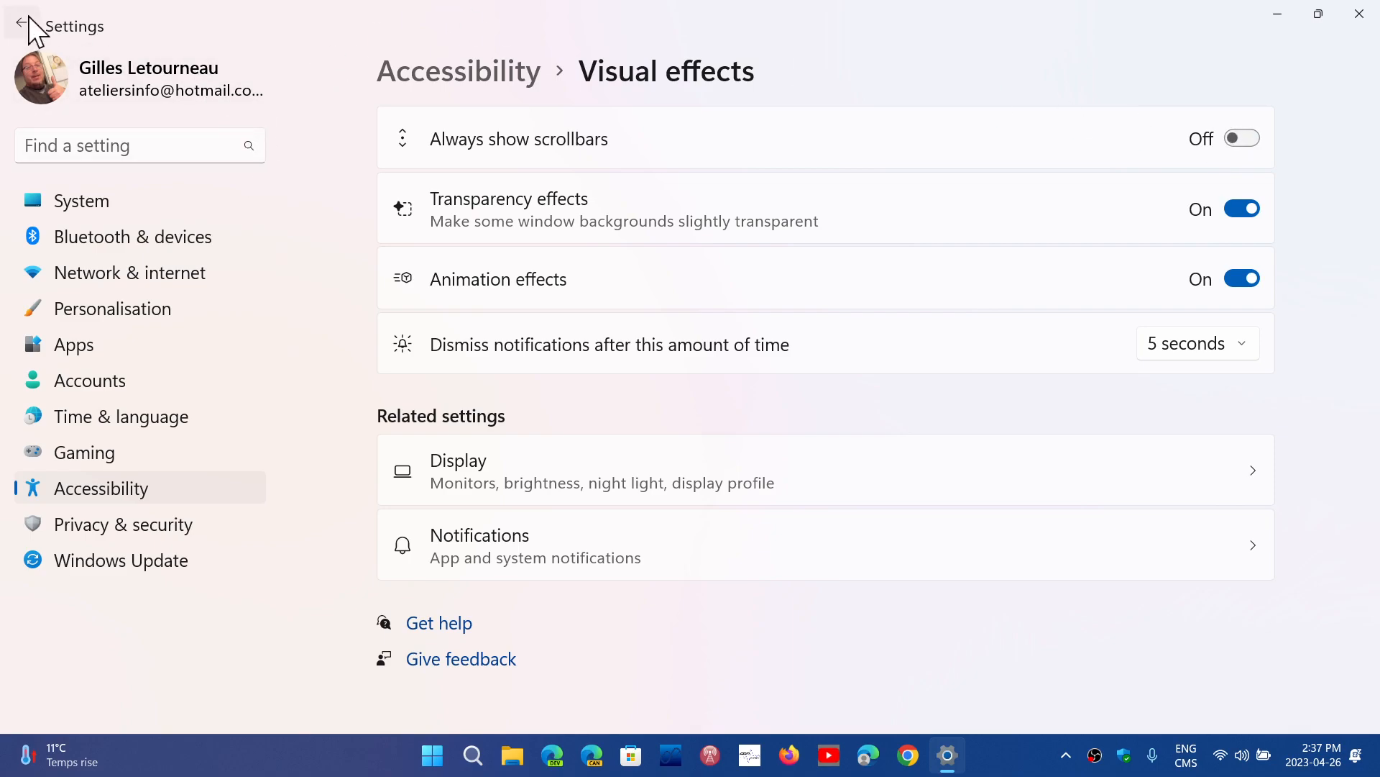
{"action": "left_click", "coordinate": [22, 26]}
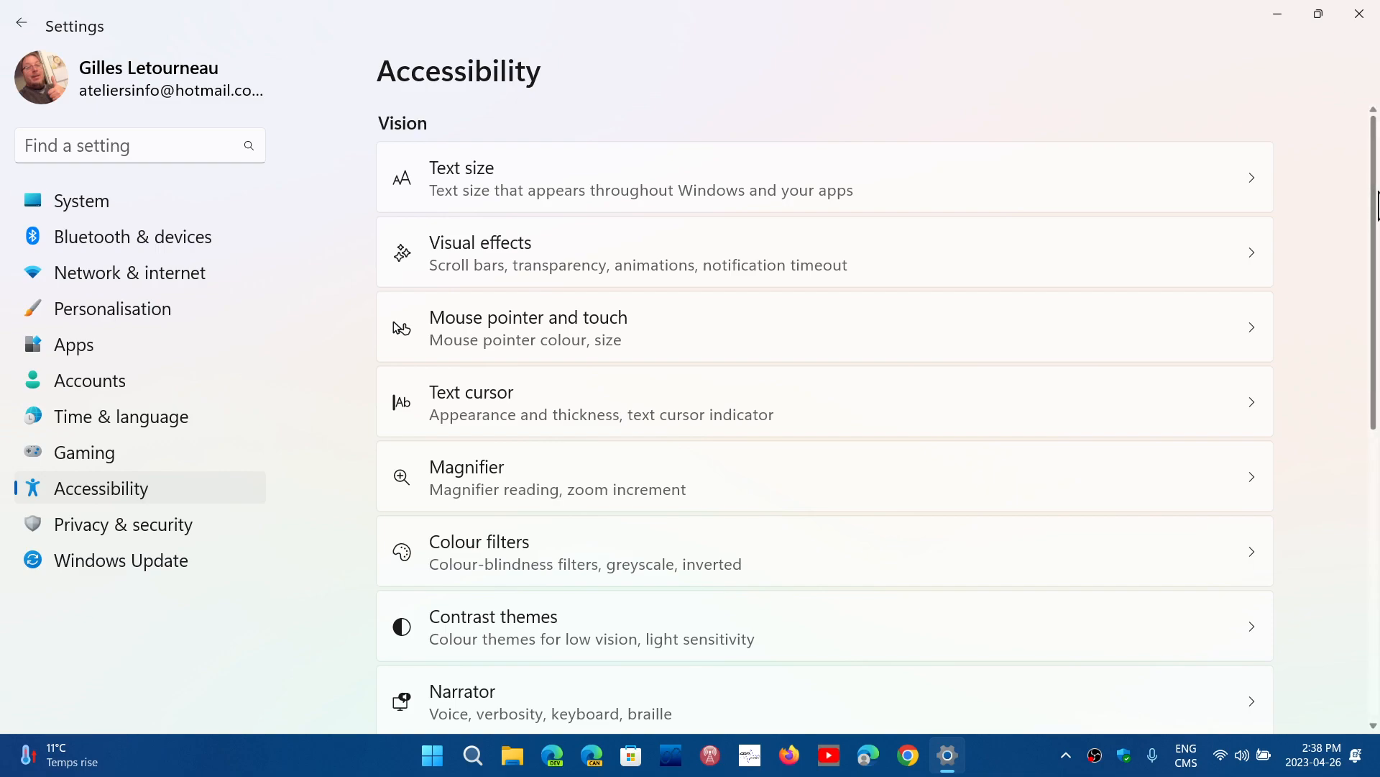
{"action": "mouse_move", "coordinate": [610, 113]}
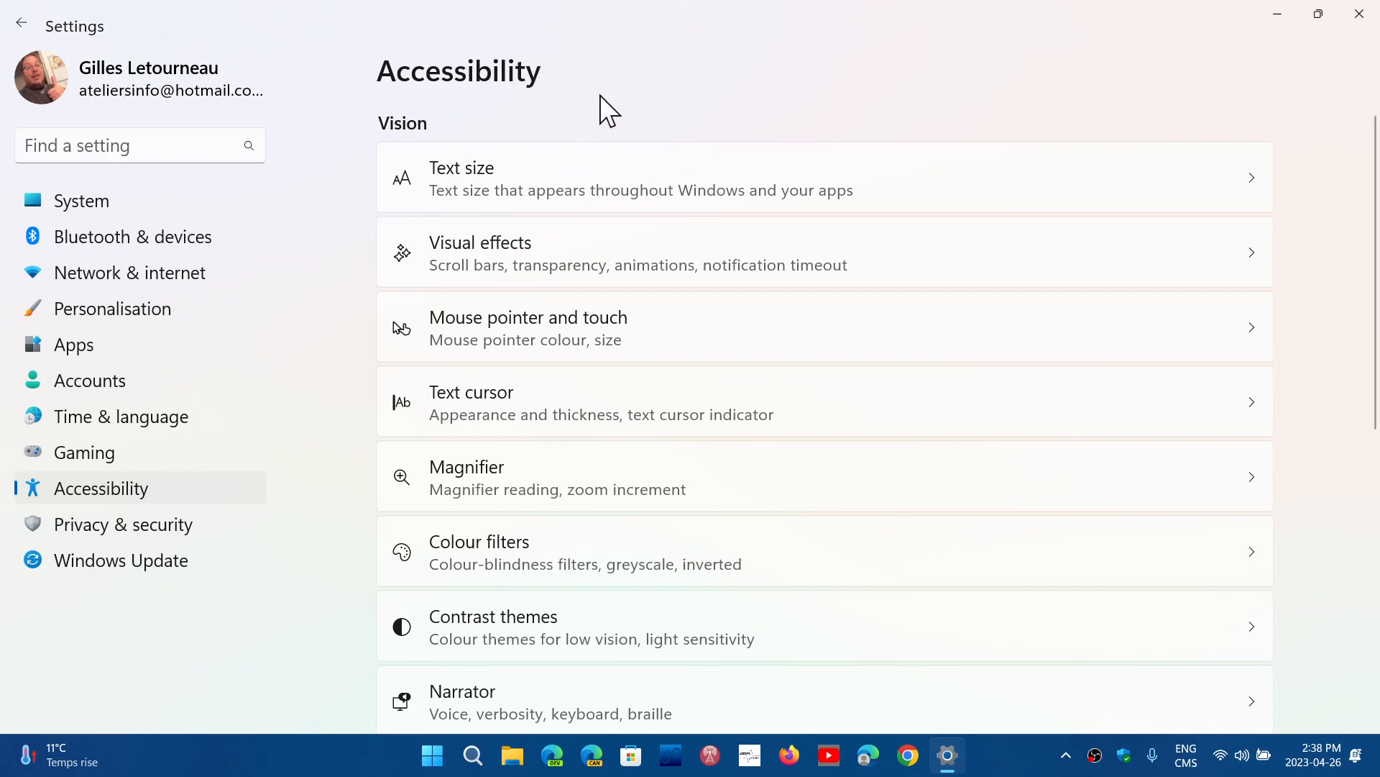
{"action": "mouse_move", "coordinate": [382, 278]}
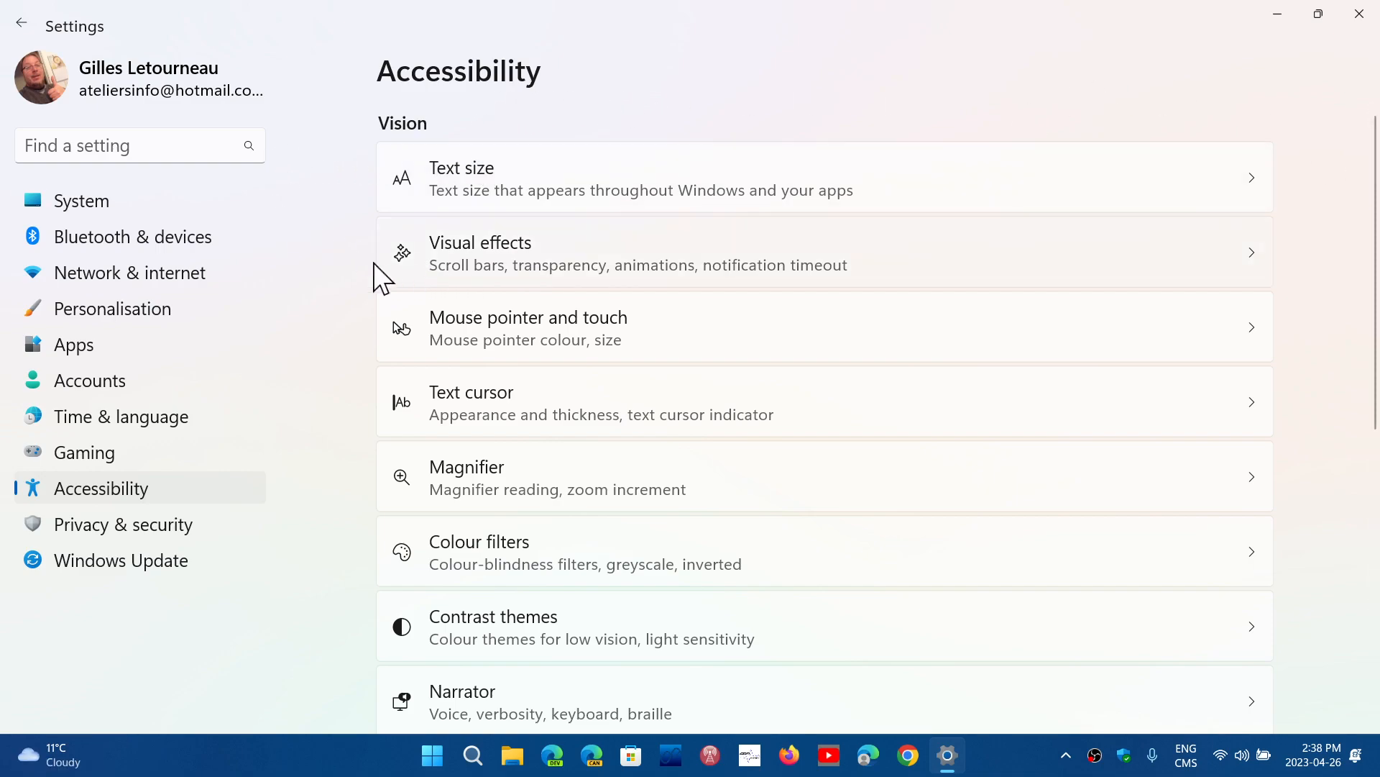
{"action": "mouse_move", "coordinate": [561, 280]}
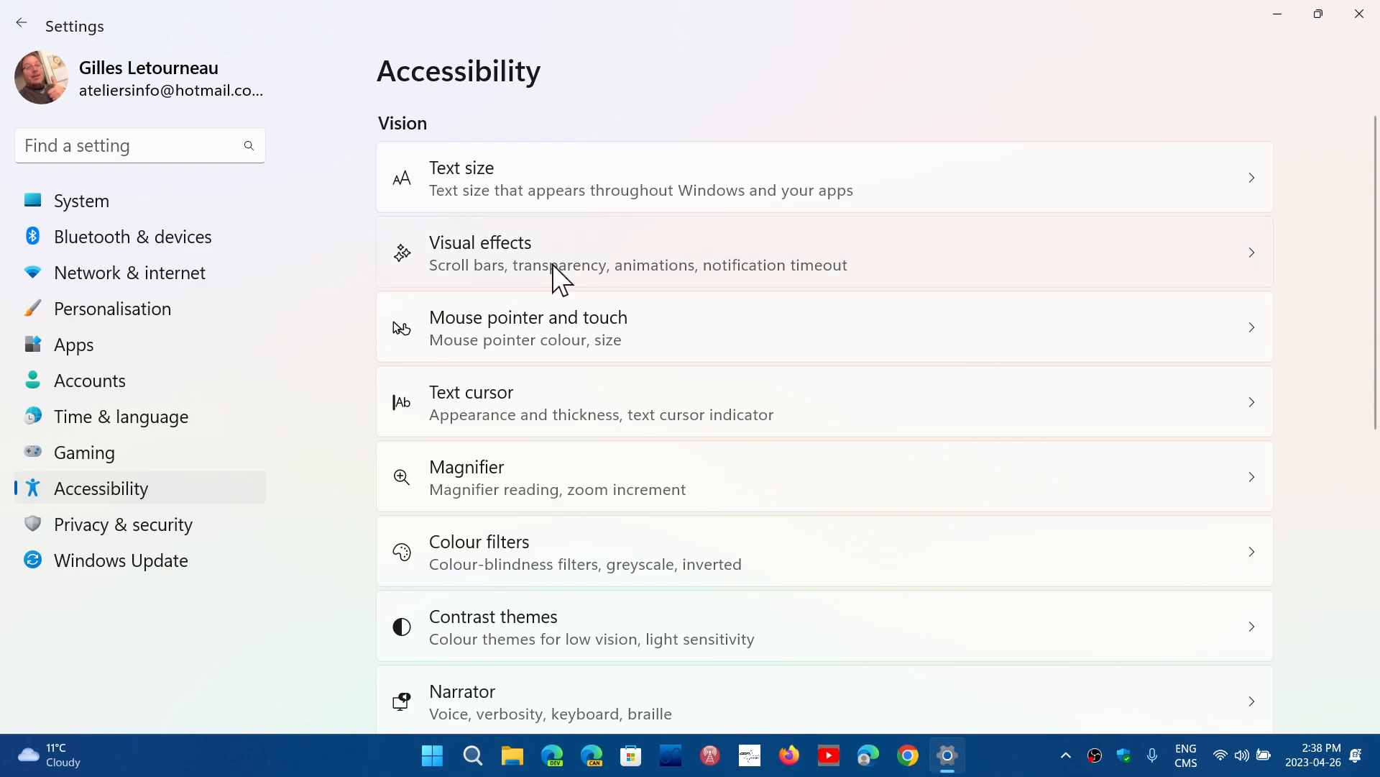
{"action": "left_click", "coordinate": [480, 253]}
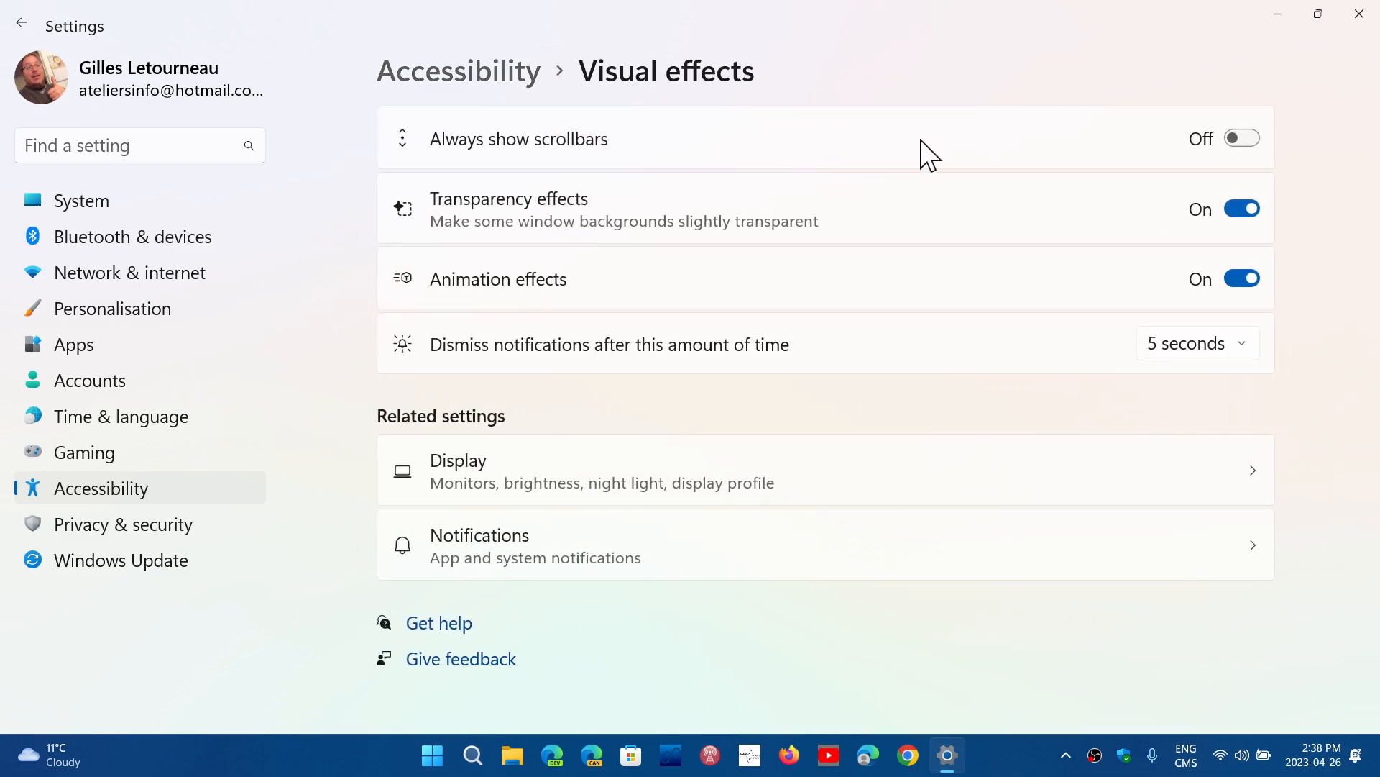
{"action": "left_click", "coordinate": [1241, 138]}
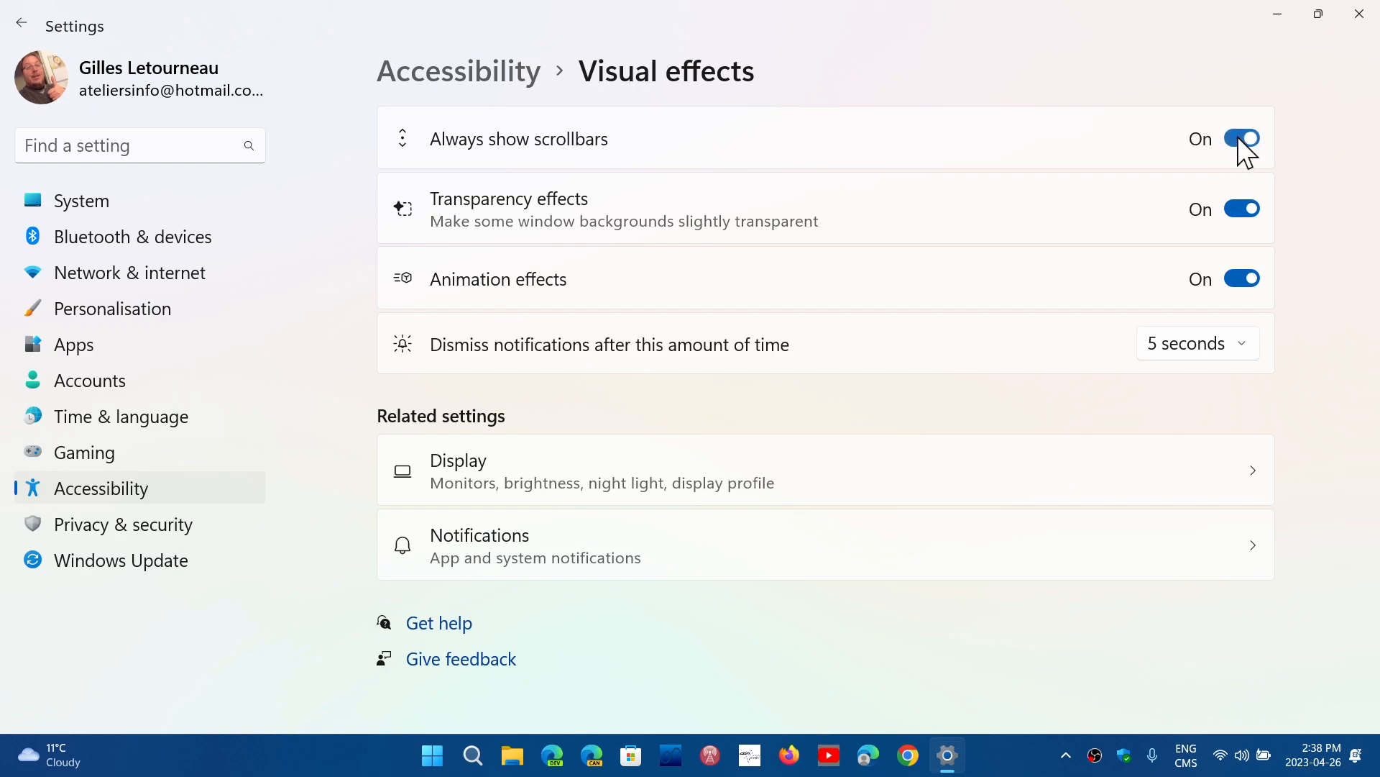
{"action": "mouse_move", "coordinate": [1045, 148]}
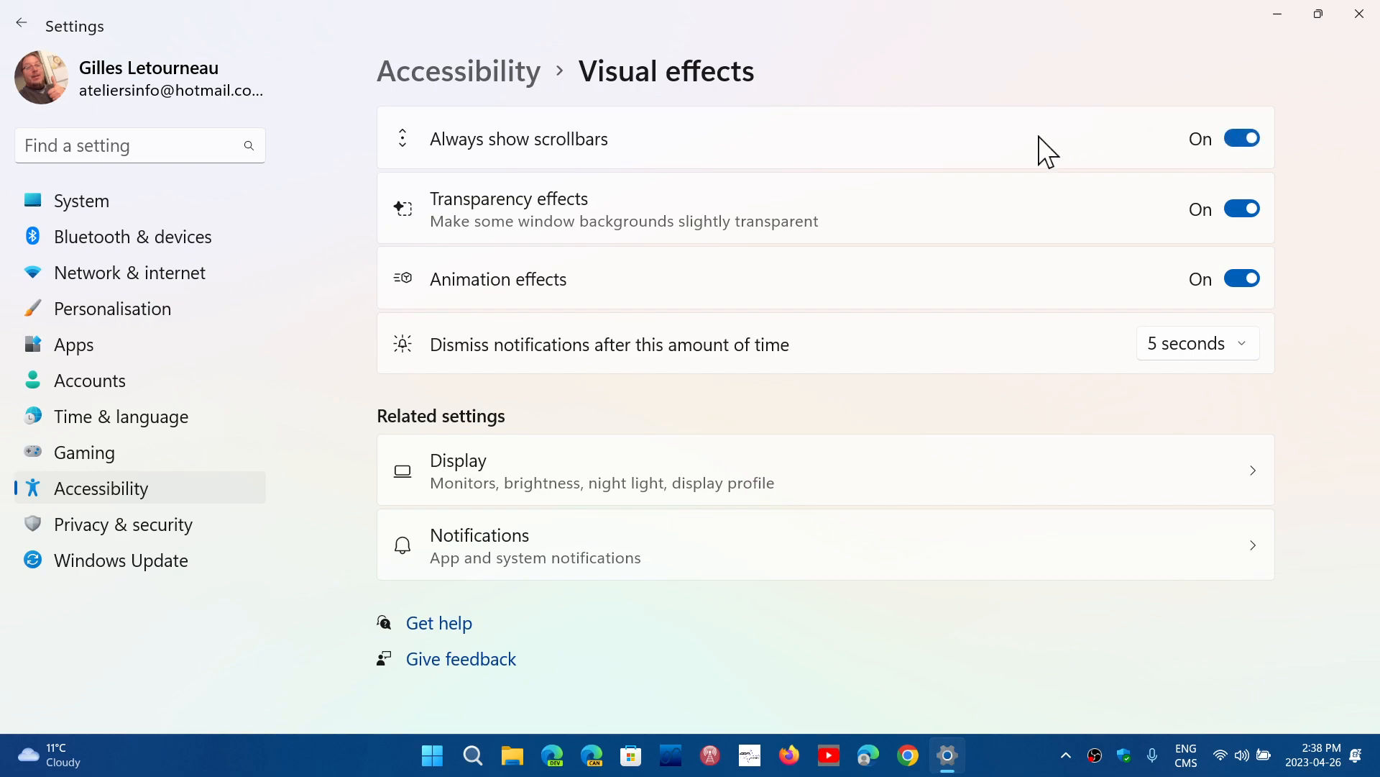
Step: Return to the Accessibility overview and close Settings to the desktop
{"action": "left_click", "coordinate": [21, 23]}
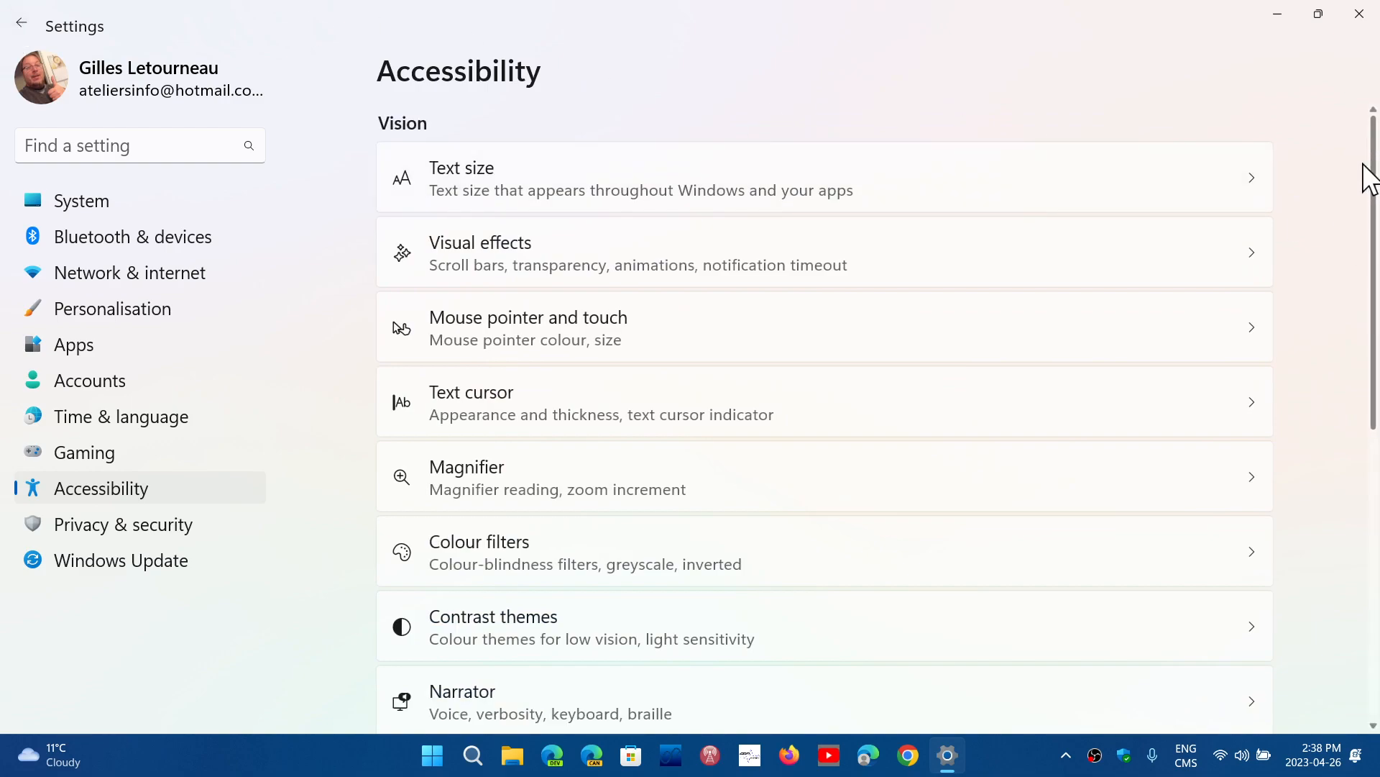
{"action": "mouse_move", "coordinate": [1218, 319]}
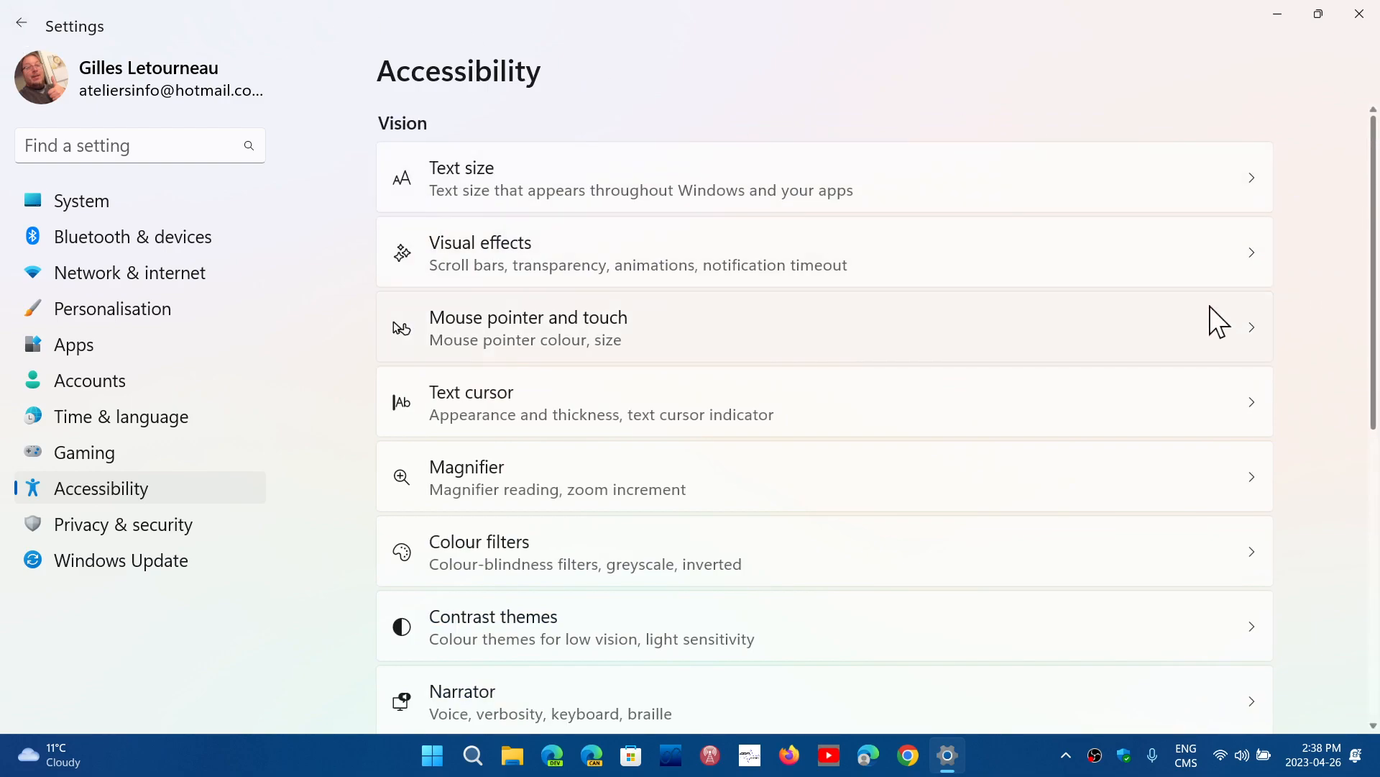
{"action": "mouse_move", "coordinate": [1303, 115]}
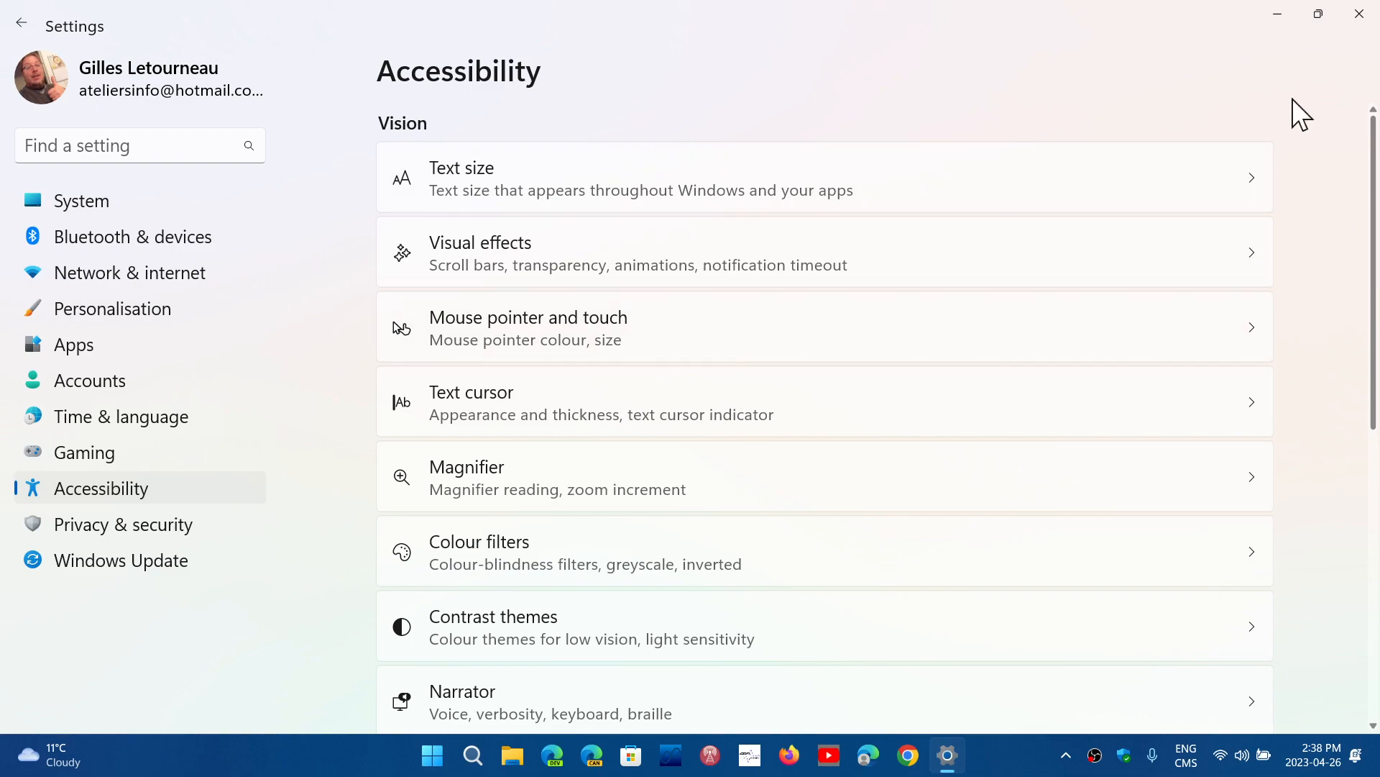
{"action": "mouse_move", "coordinate": [1319, 343]}
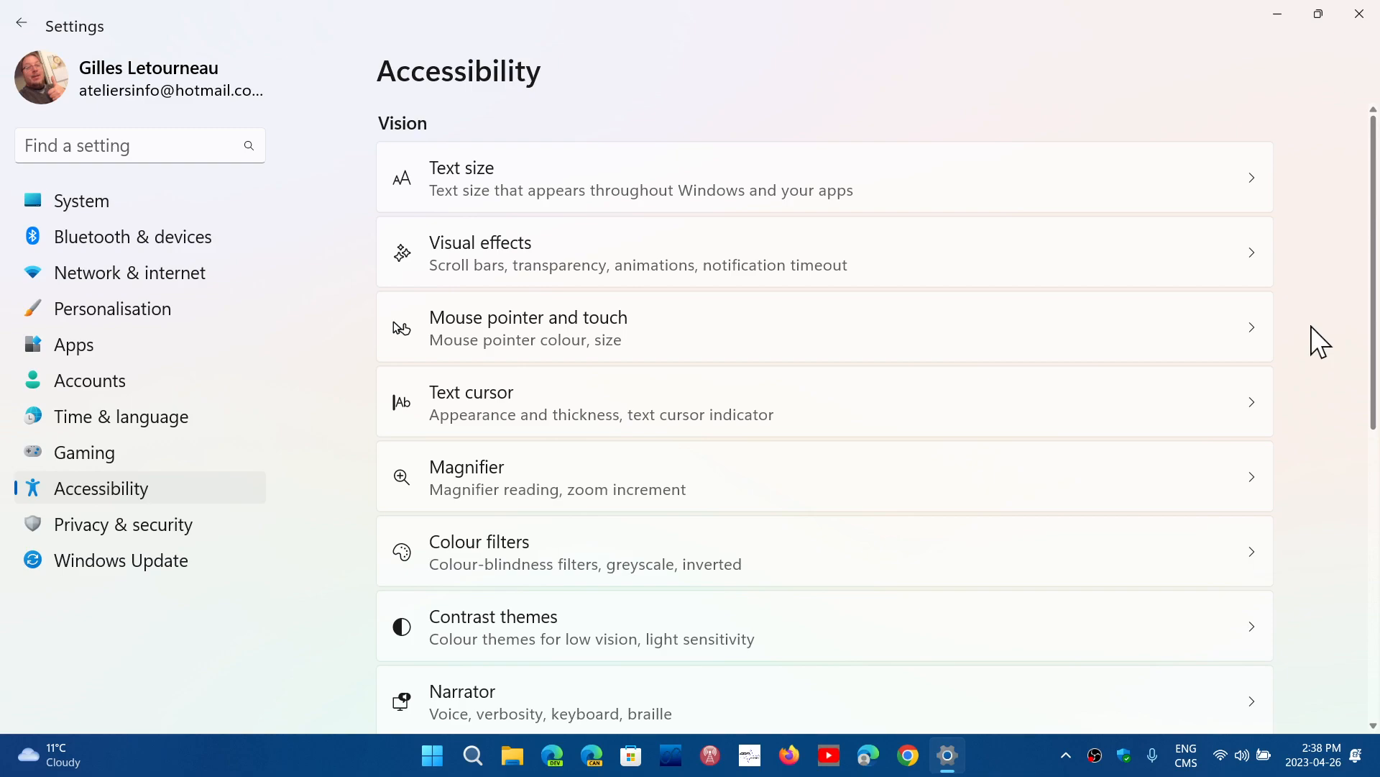
{"action": "mouse_move", "coordinate": [1359, 15]}
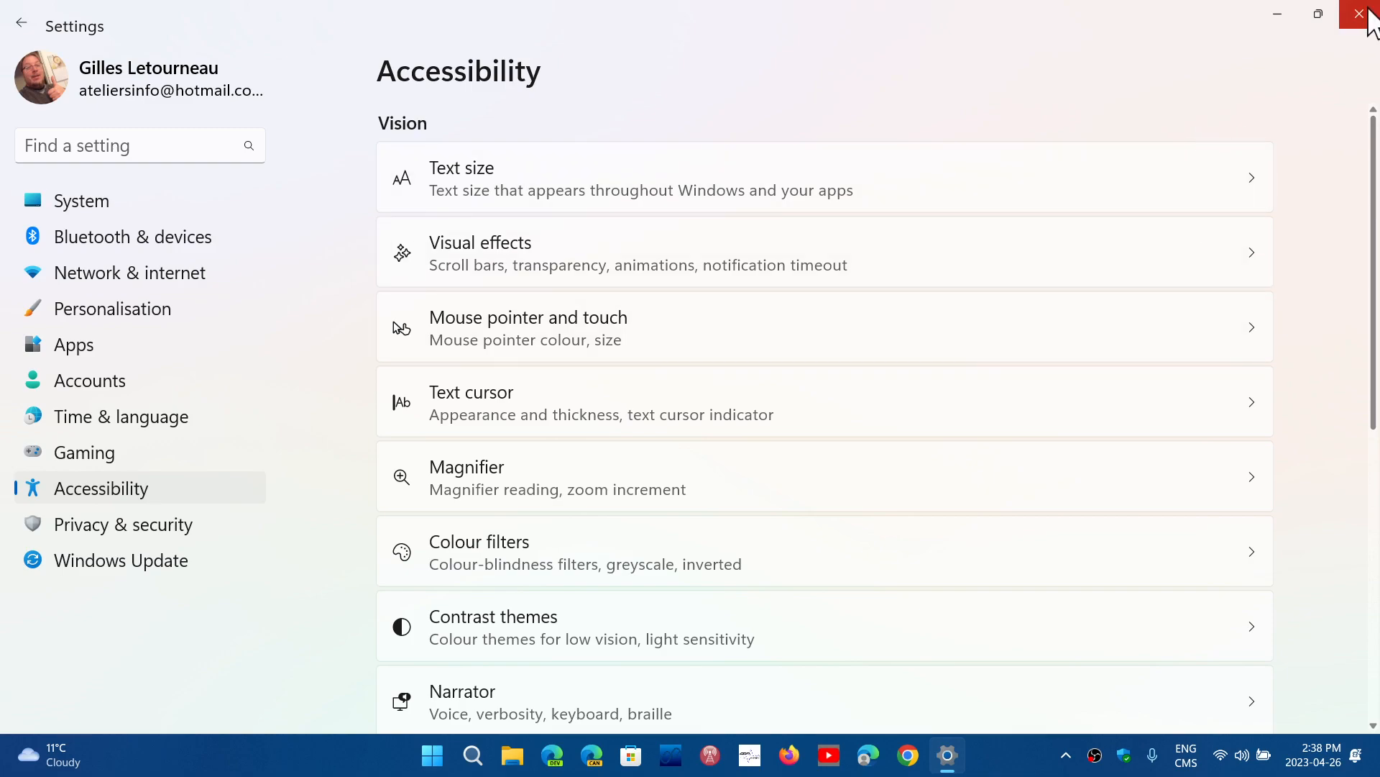
{"action": "left_click", "coordinate": [1359, 14]}
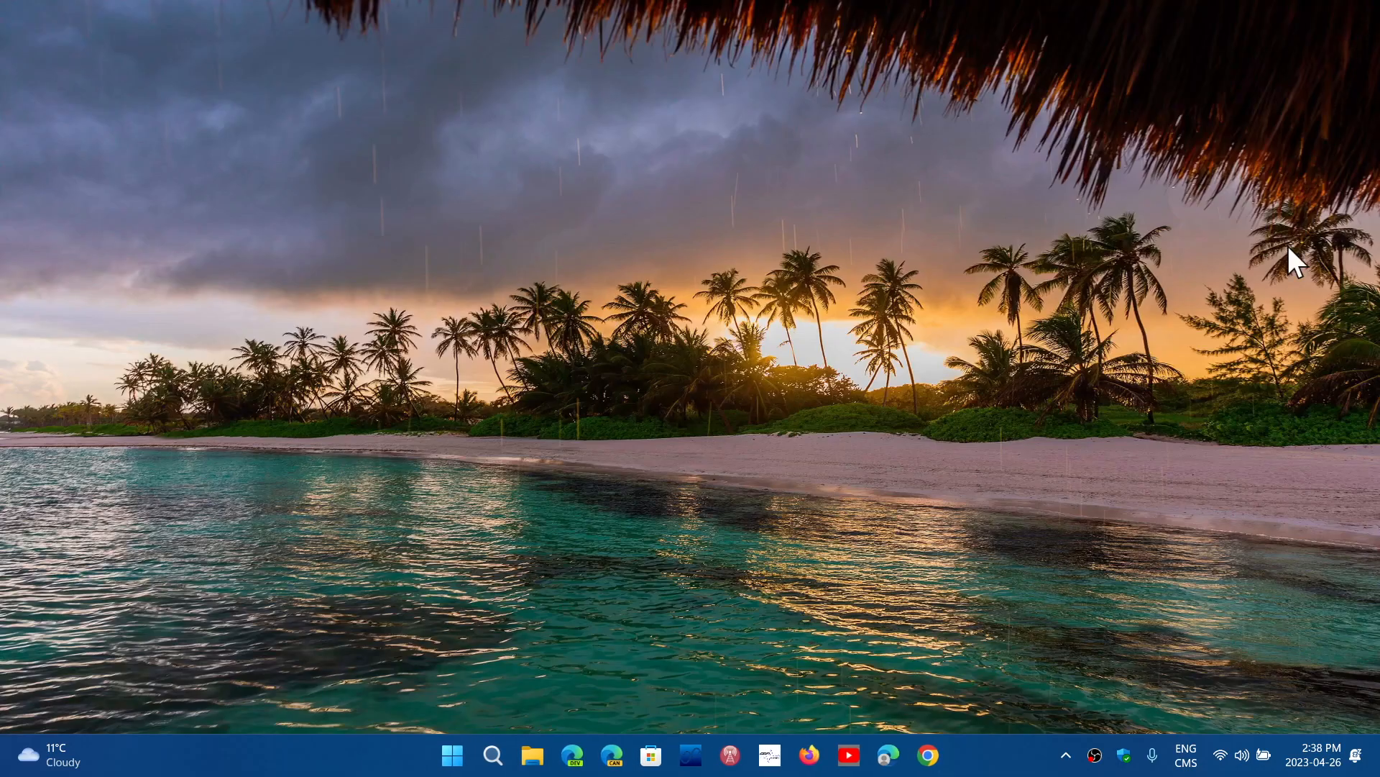